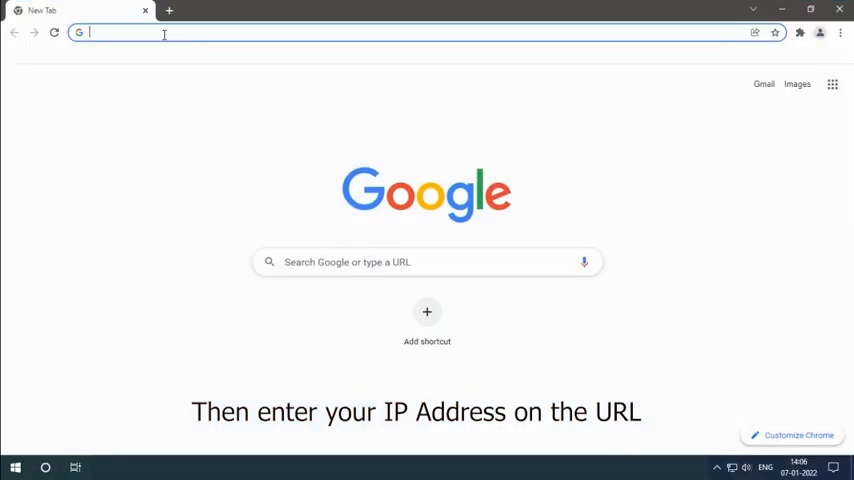
Enter 192.168.1.1 in Chrome's address bar to load the ONT login page.
{"action": "type", "text": "1"}
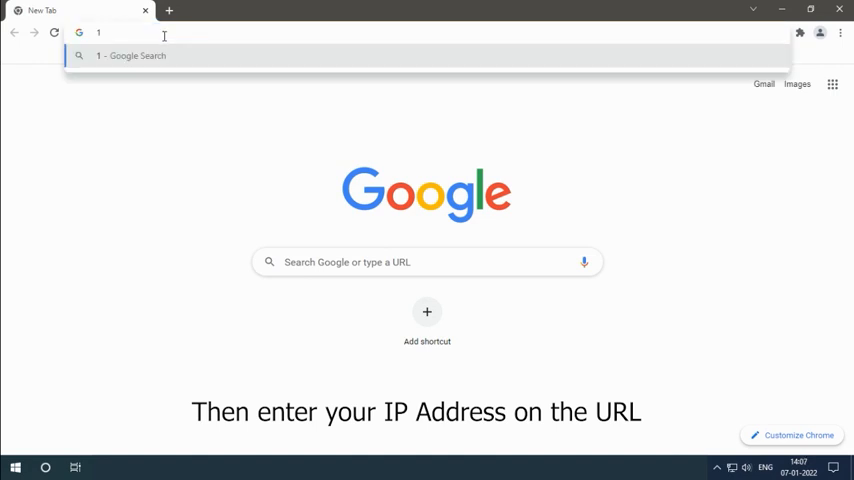
{"action": "type", "text": "92.168.1.1/admin/login_en.asp"}
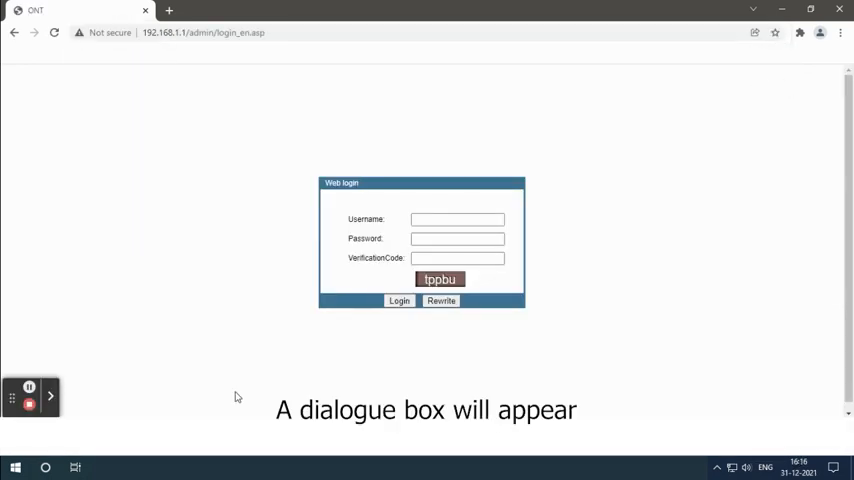
Log in as admin with the password and verification code, reaching device basic info.
{"action": "type", "text": "admin"}
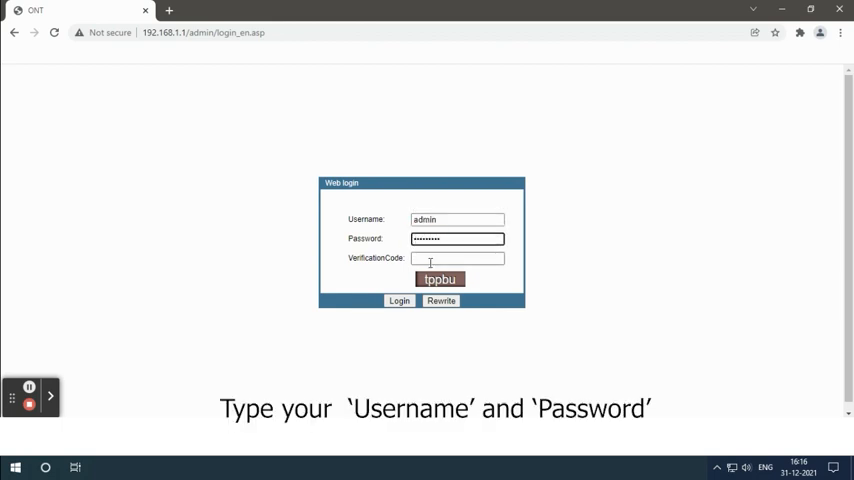
{"action": "type", "text": "tppbu"}
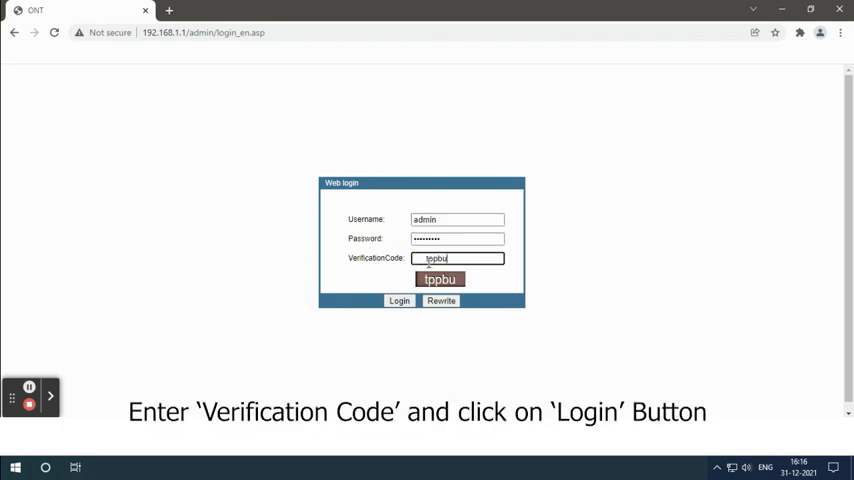
{"action": "left_click", "coordinate": [398, 301]}
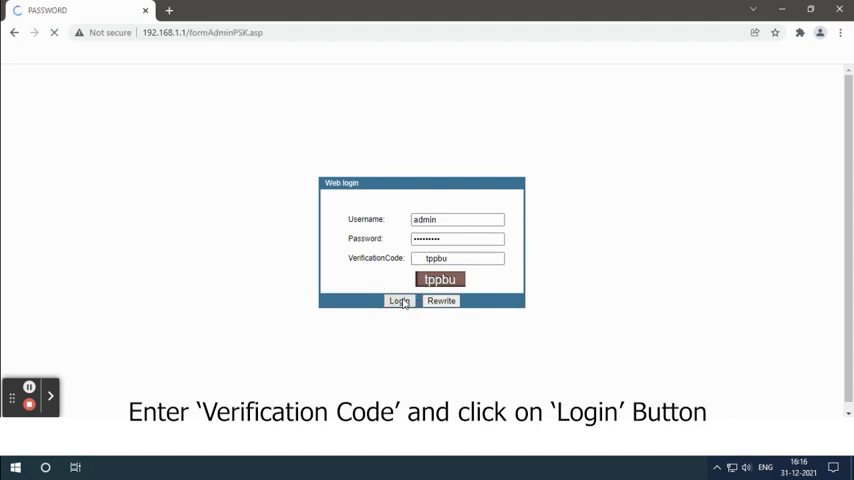
{"action": "left_click", "coordinate": [398, 301]}
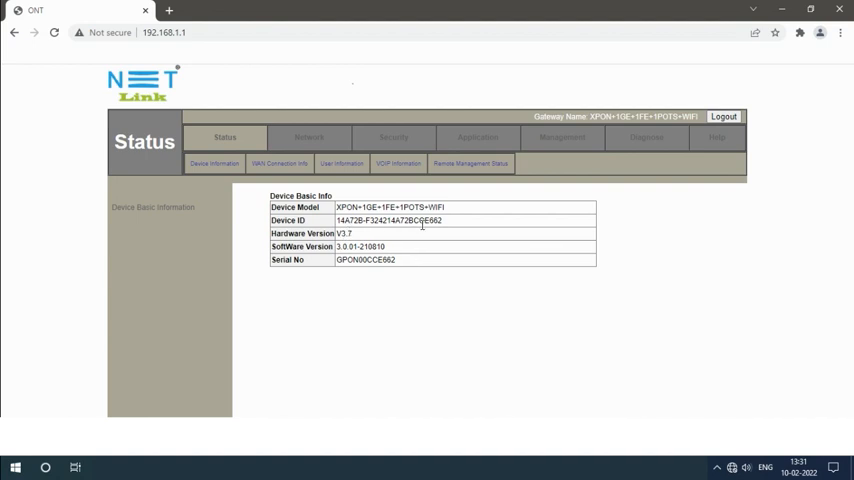
Add a new WAN connection on the Network page in Bridge mode and list IP protocol modes.
{"action": "left_click", "coordinate": [321, 137]}
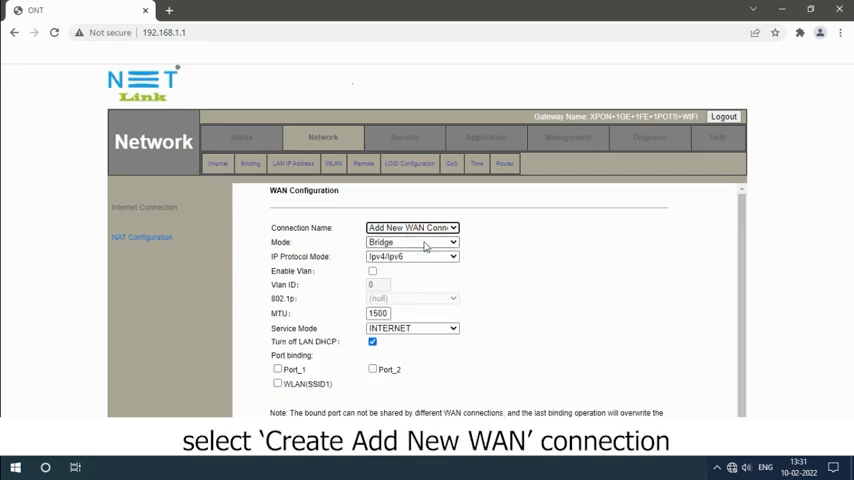
{"action": "left_click", "coordinate": [412, 242]}
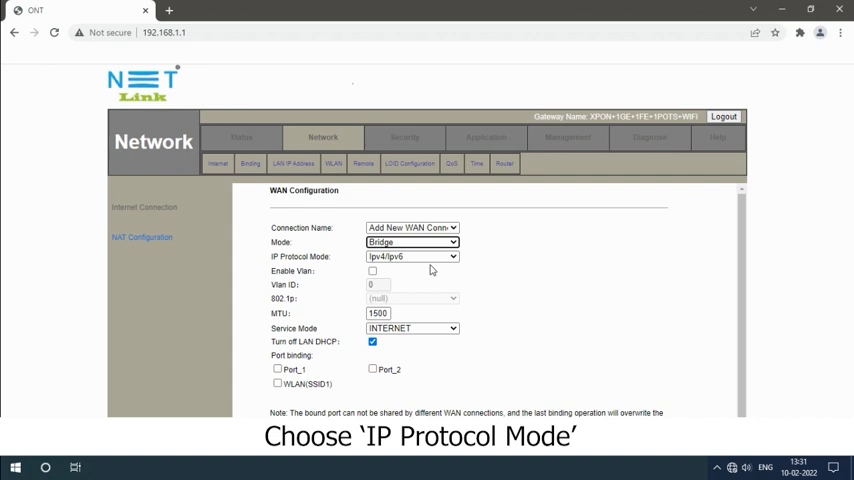
{"action": "left_click", "coordinate": [411, 256]}
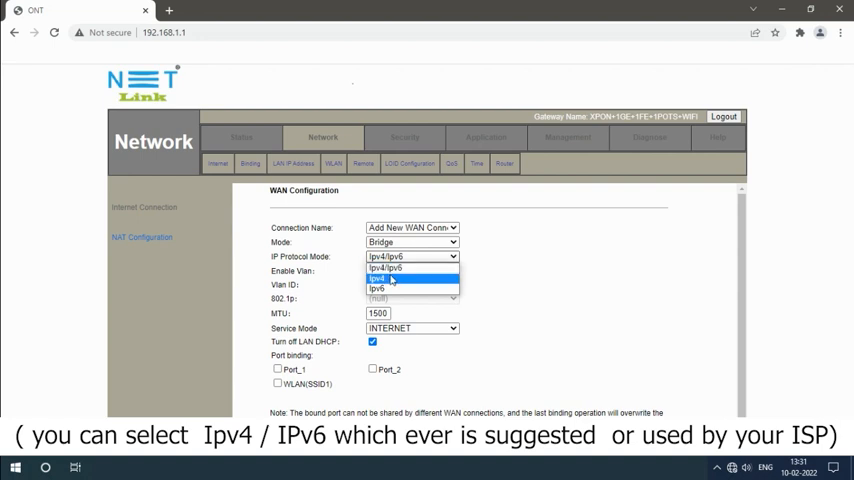
Choose IPv4, enable NAT and VLAN, and set VLAN ID 500.
{"action": "left_click", "coordinate": [385, 278]}
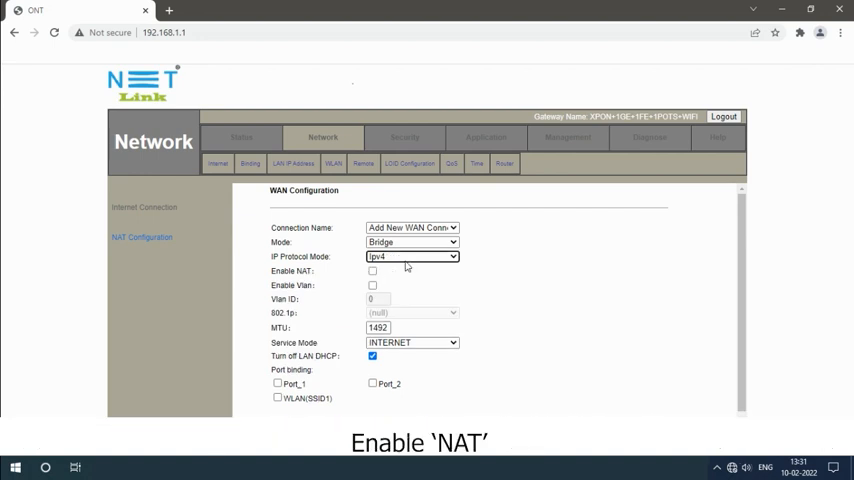
{"action": "left_click", "coordinate": [372, 271]}
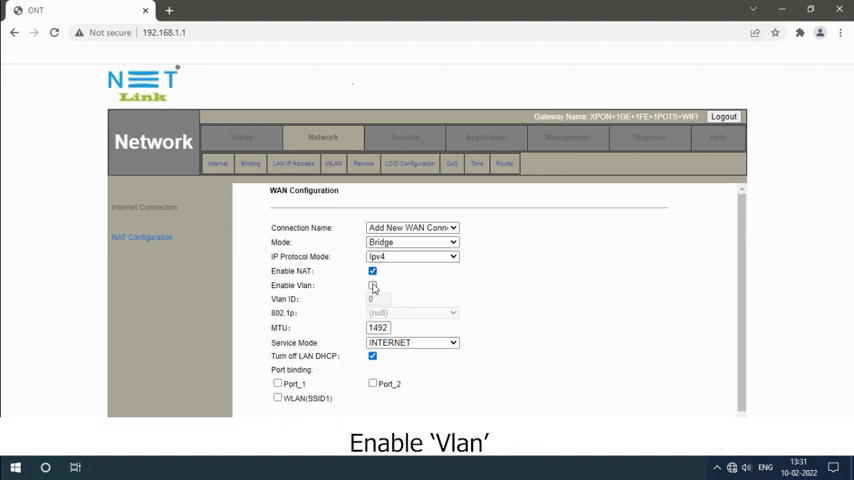
{"action": "left_click", "coordinate": [372, 285]}
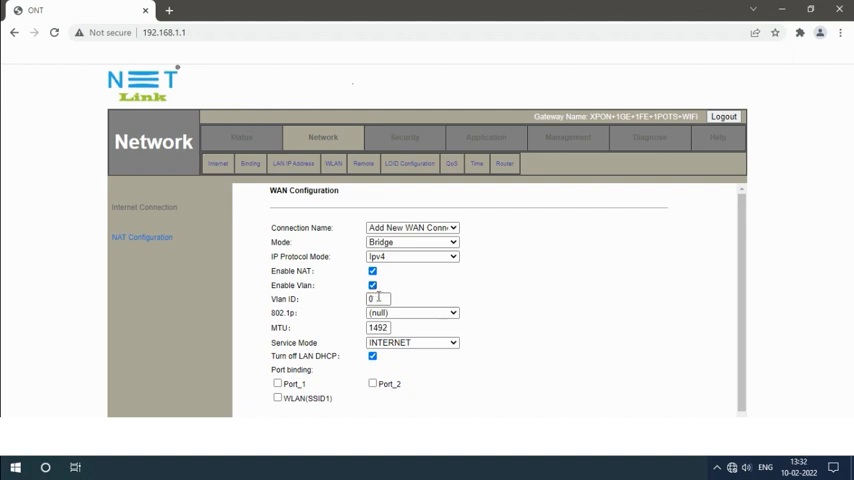
{"action": "left_click", "coordinate": [378, 298]}
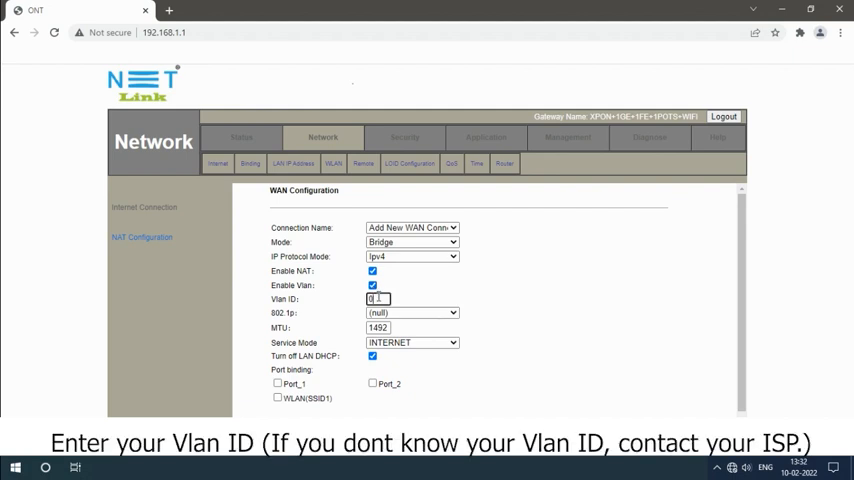
{"action": "type", "text": "500"}
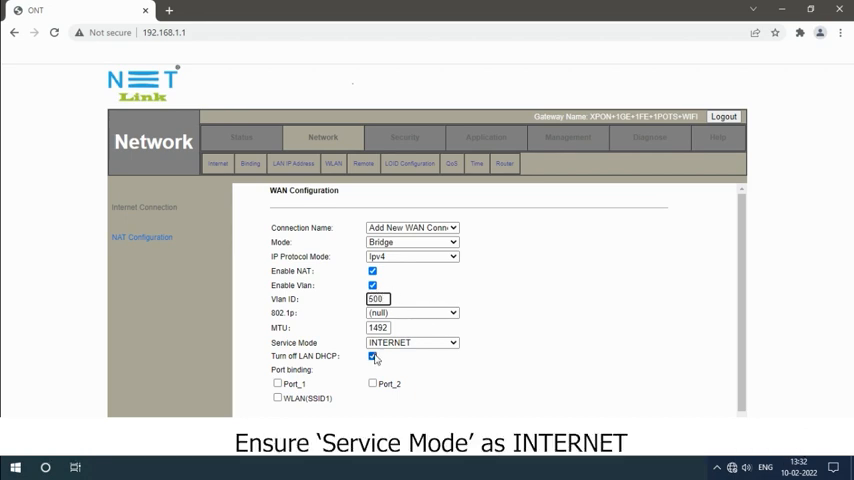
Keep INTERNET as the service mode with LAN DHCP turned off.
{"action": "left_click", "coordinate": [411, 342]}
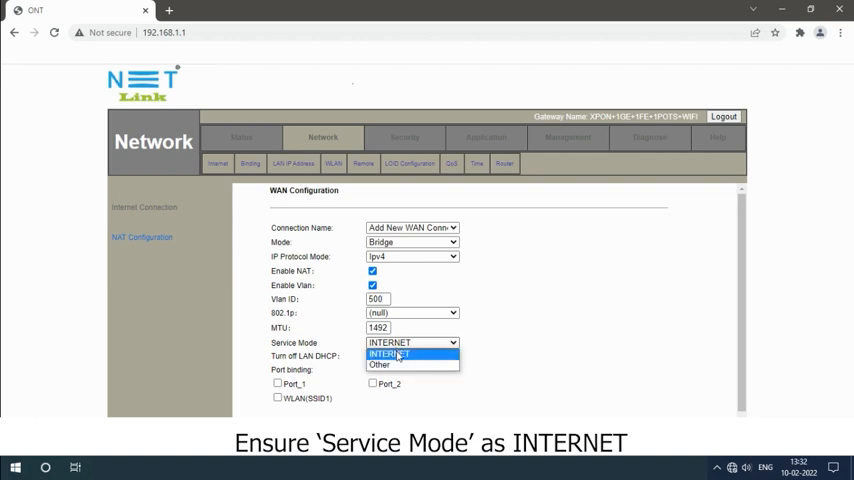
{"action": "left_click", "coordinate": [389, 354]}
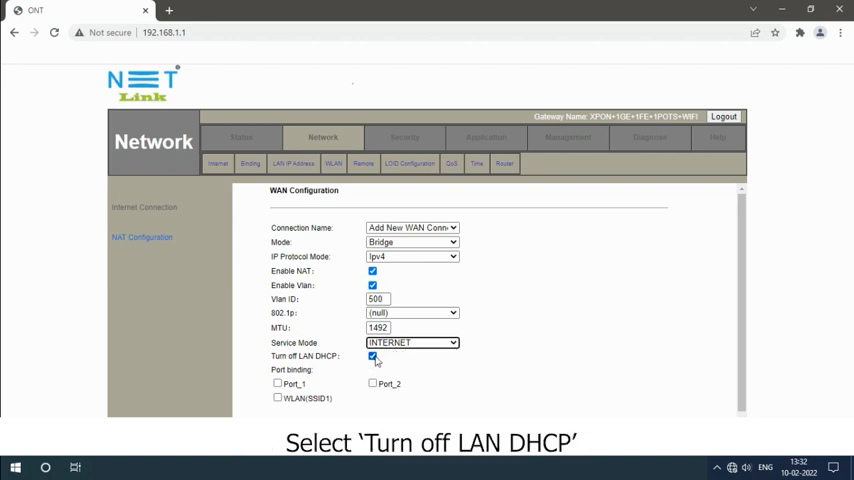
{"action": "left_click", "coordinate": [372, 356]}
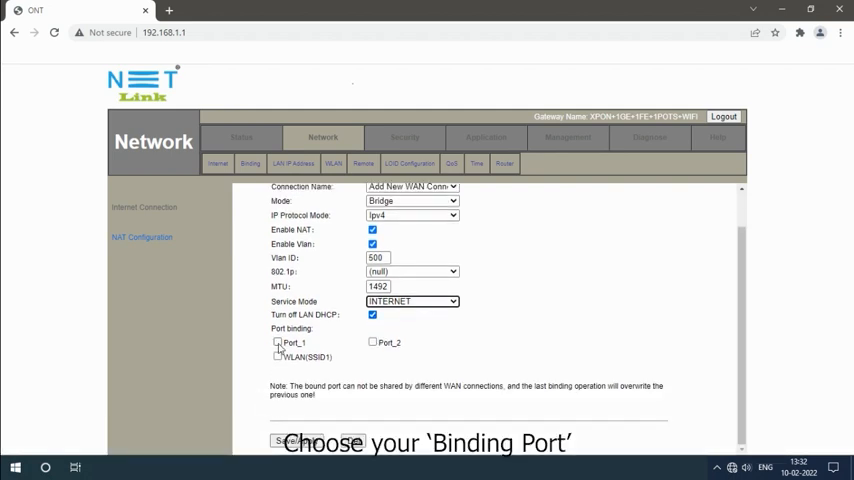
Bind the ports, save the connection as 1_INTERNET_B_VID, and return to Status.
{"action": "left_click", "coordinate": [278, 342]}
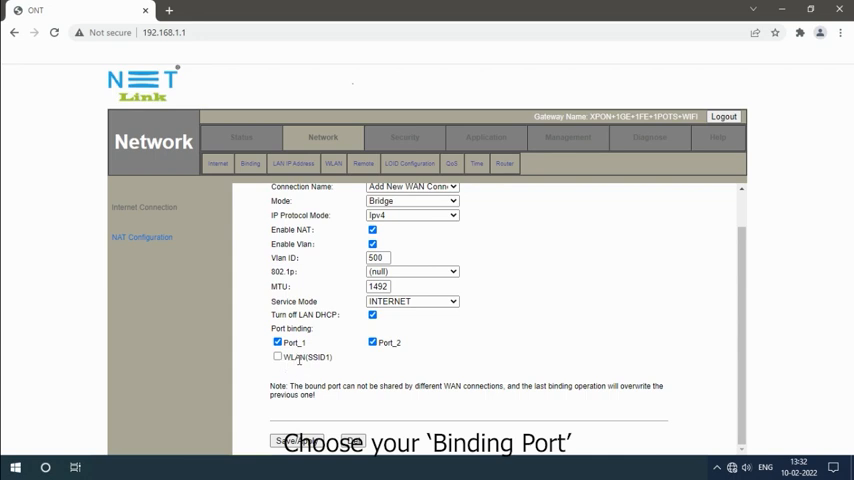
{"action": "left_click", "coordinate": [277, 357]}
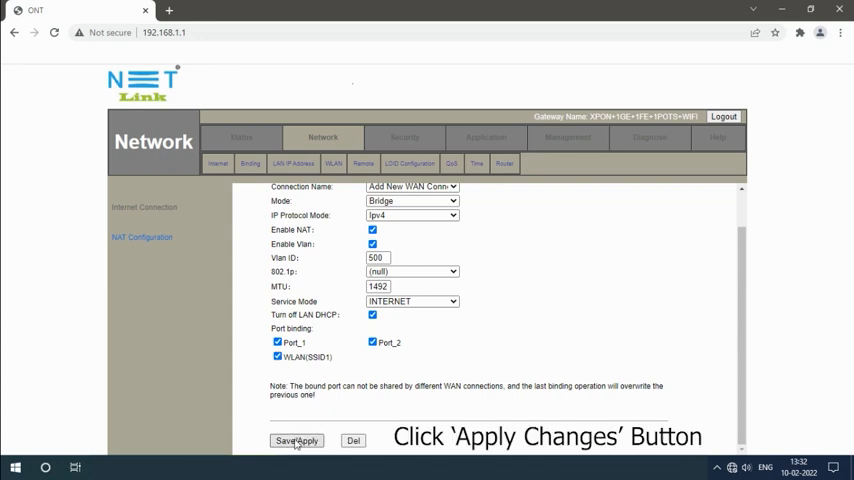
{"action": "left_click", "coordinate": [296, 440]}
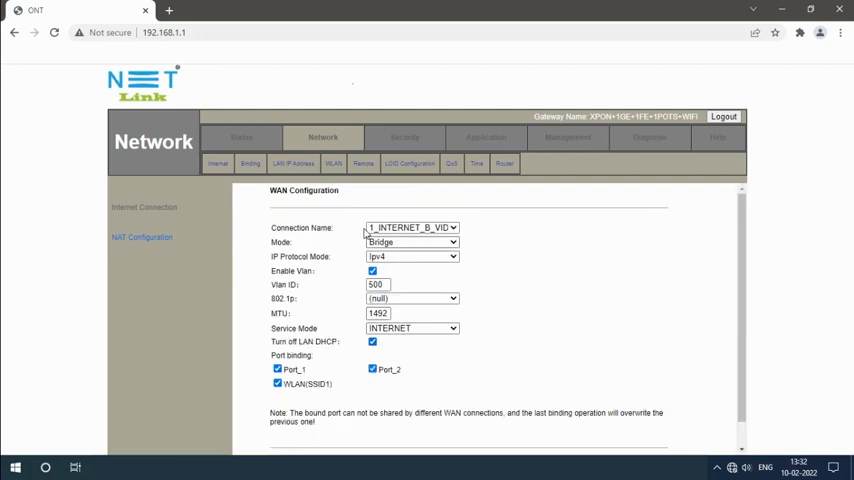
{"action": "left_click", "coordinate": [224, 137]}
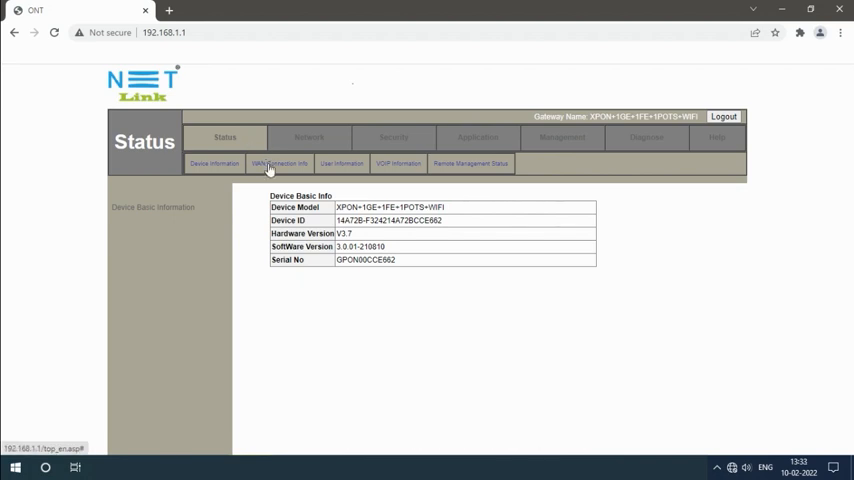
Verify 1_INTERNET_B_VID_500 is up in WAN Connection Info, then open a new tab.
{"action": "left_click", "coordinate": [279, 164]}
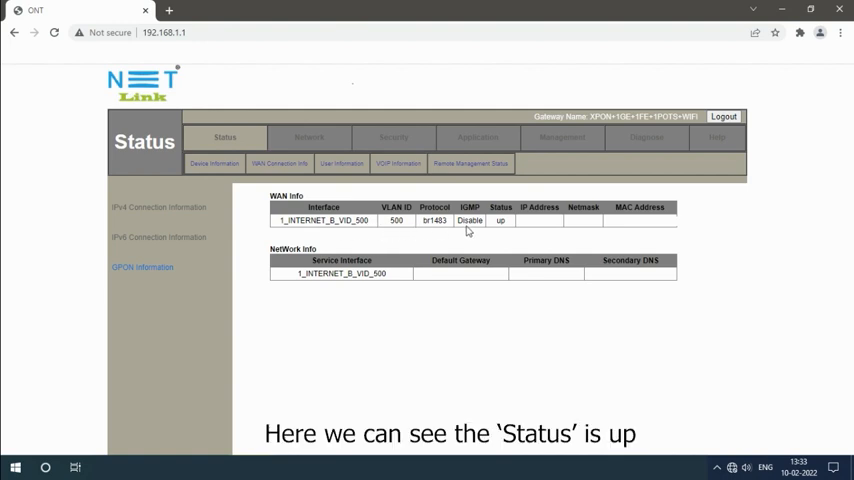
{"action": "double_click", "coordinate": [500, 220]}
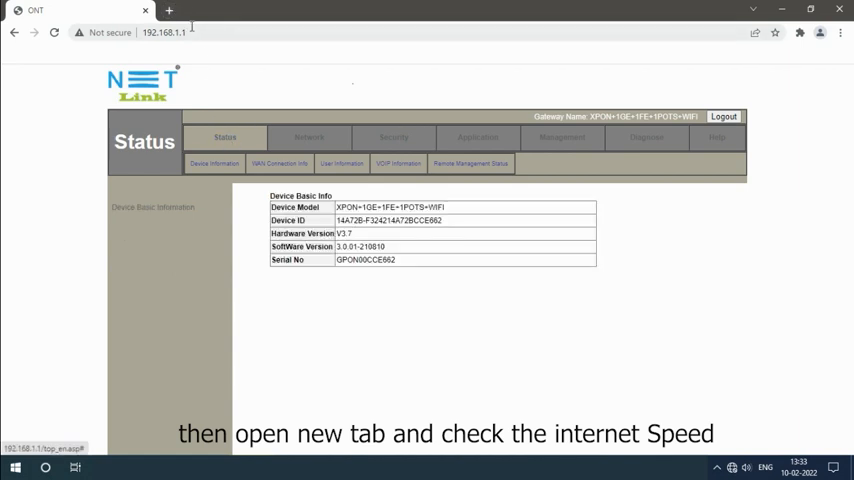
{"action": "left_click", "coordinate": [169, 10]}
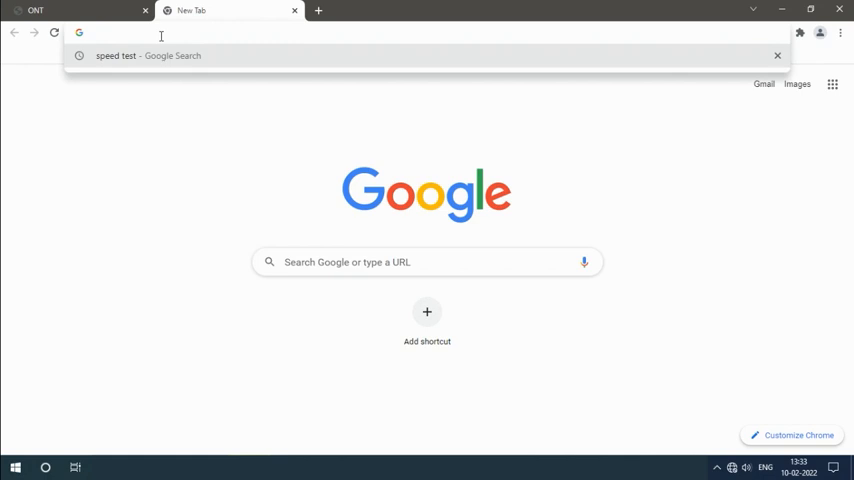
Search 'speed test', find no internet, and open Windows Network & Internet settings.
{"action": "left_click", "coordinate": [148, 55]}
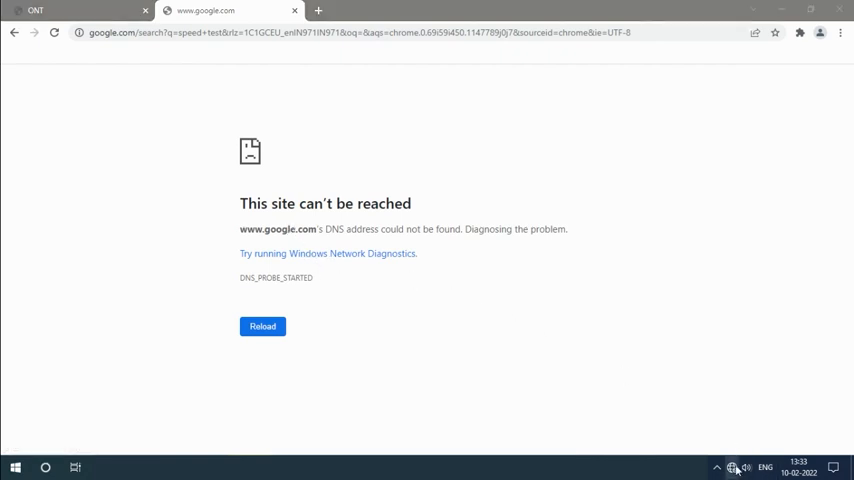
{"action": "left_click", "coordinate": [733, 467]}
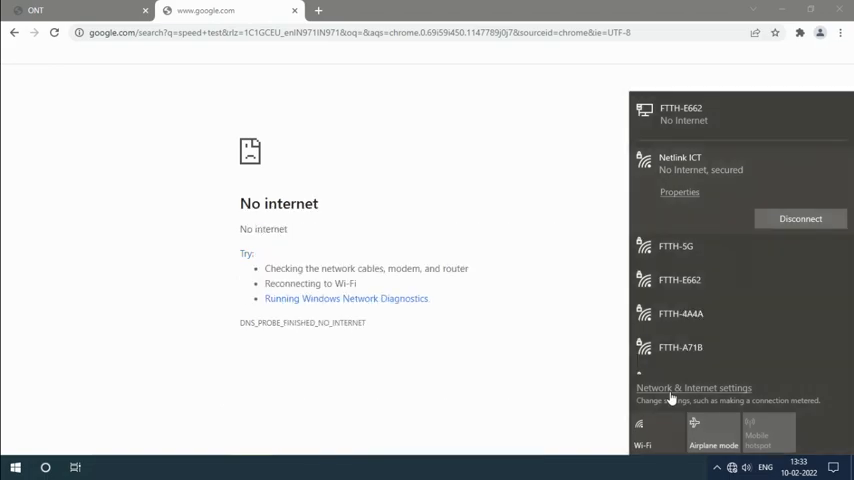
{"action": "left_click", "coordinate": [694, 388]}
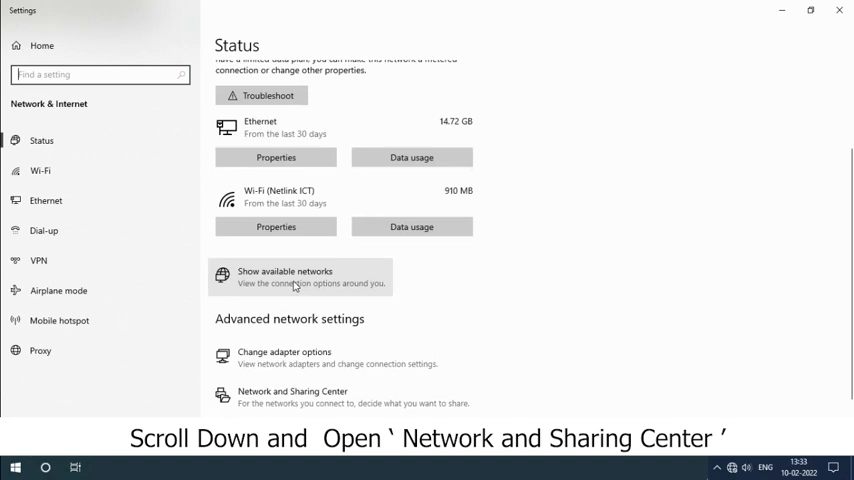
Open the Network and Sharing Center from the Status page's advanced settings.
{"action": "scroll", "scroll_direction": "down", "scroll_amount": 3}
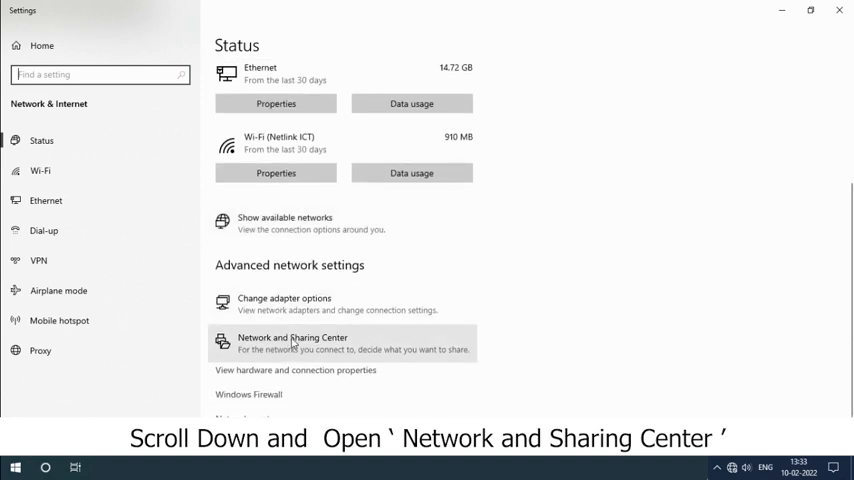
{"action": "left_click", "coordinate": [292, 337]}
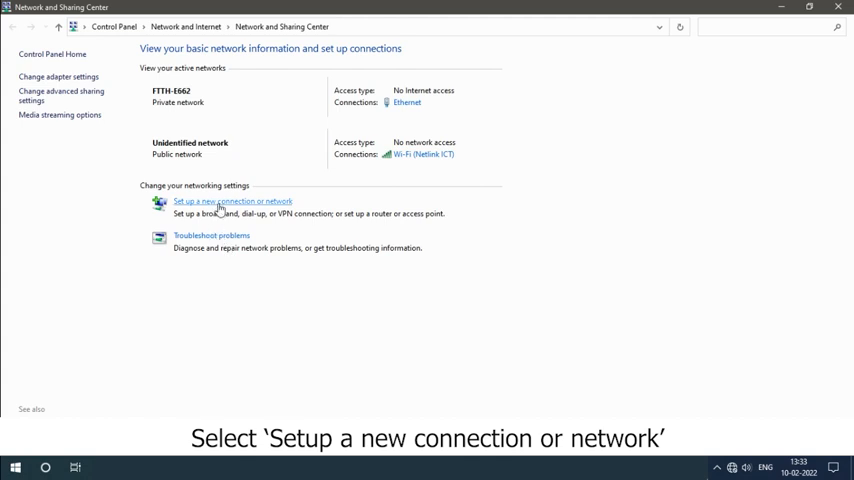
Set up a new Connect to the Internet connection and choose Broadband (PPPoE).
{"action": "left_click", "coordinate": [232, 201]}
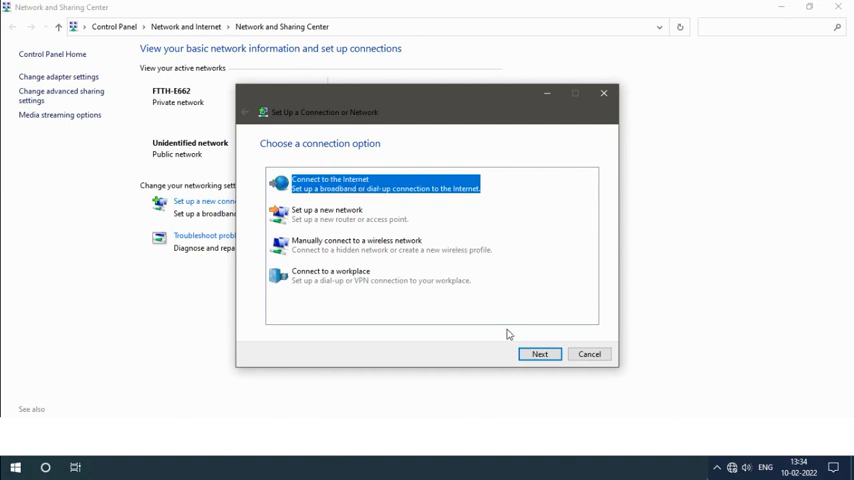
{"action": "left_click", "coordinate": [539, 354]}
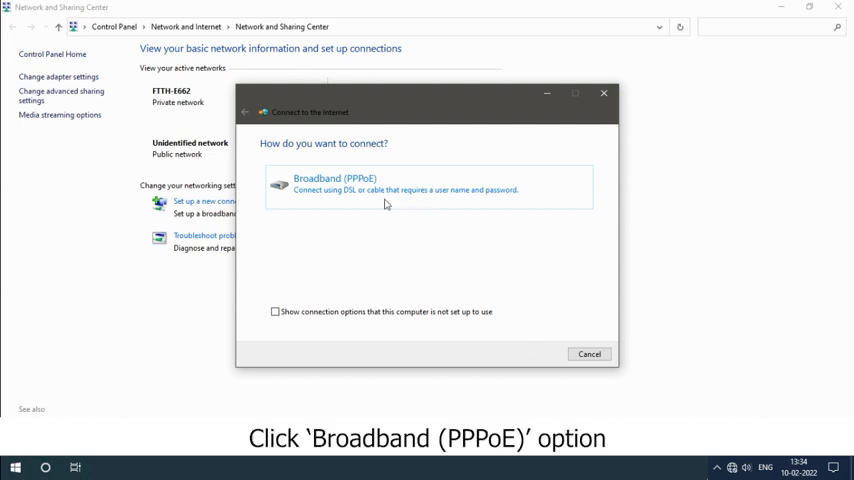
{"action": "left_click", "coordinate": [380, 185]}
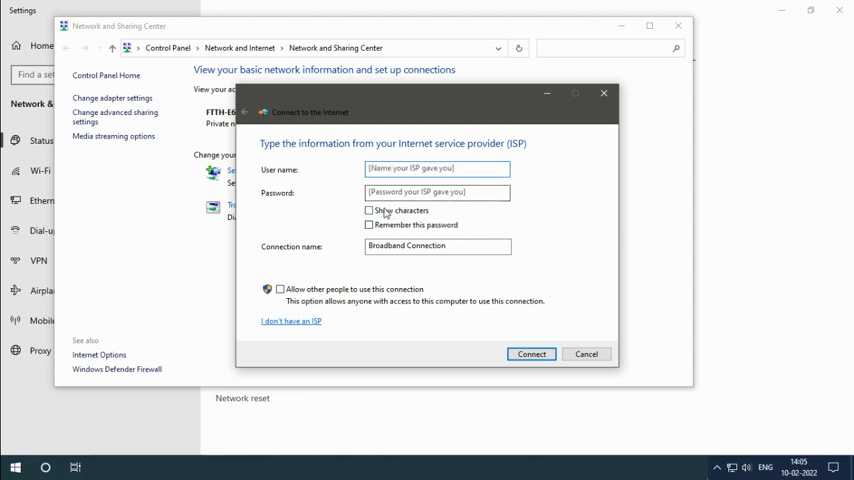
Dial PPPoE as test1, then reload the Google search and run the speed test.
{"action": "type", "text": "test1"}
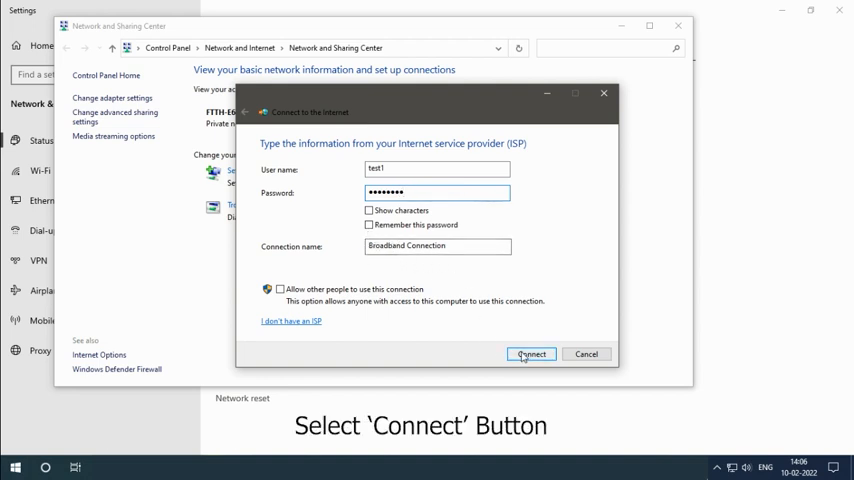
{"action": "left_click", "coordinate": [531, 354]}
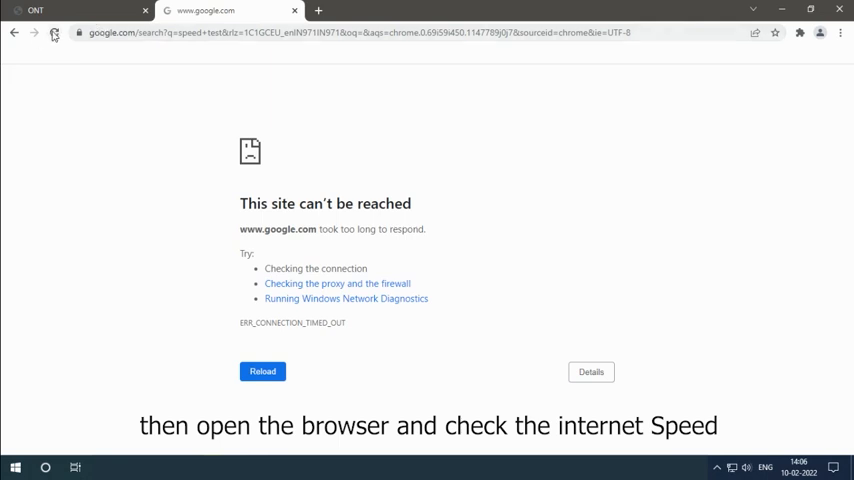
{"action": "left_click", "coordinate": [262, 371]}
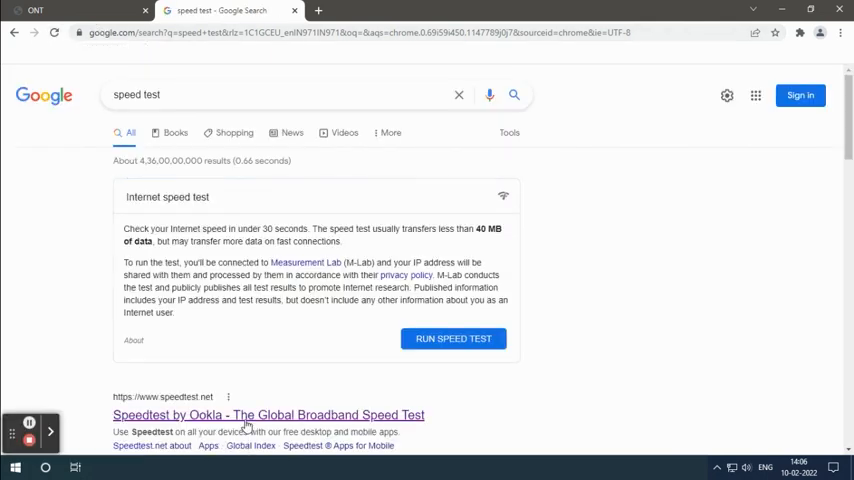
{"action": "left_click", "coordinate": [453, 338]}
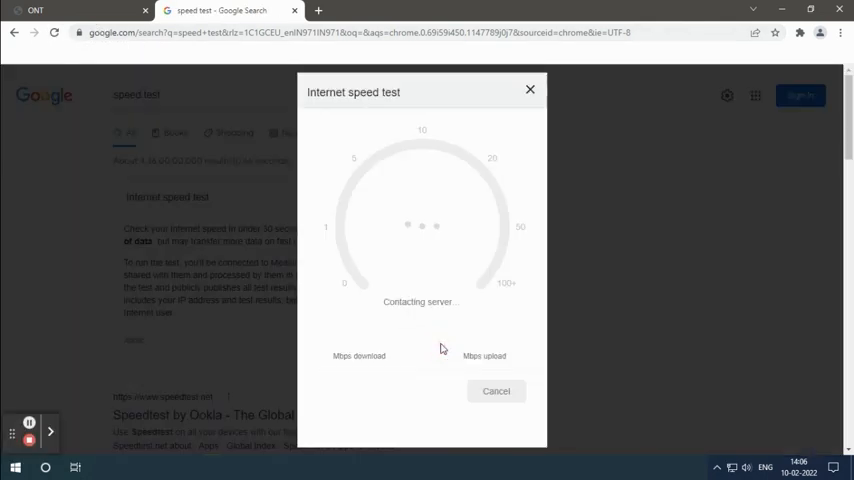